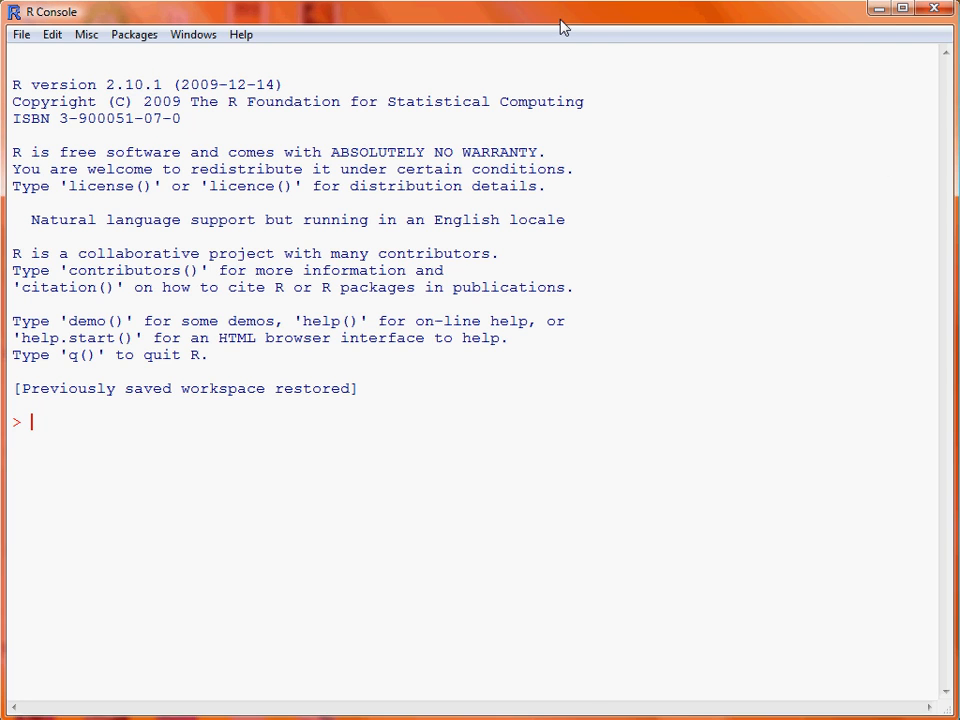
- Build uk.df with Year 1992:2009 and Population values, then print its 18 rows
{"action": "type", "text": "uk.df = data.frame(Year = 1992:2009,"}
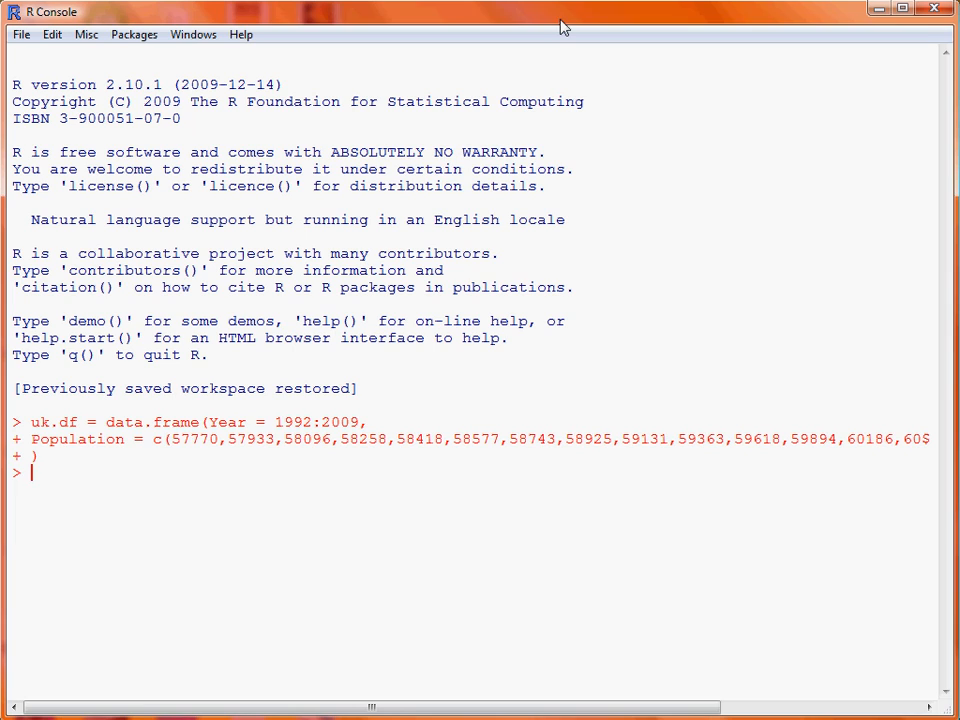
{"action": "type", "text": "uk.df"}
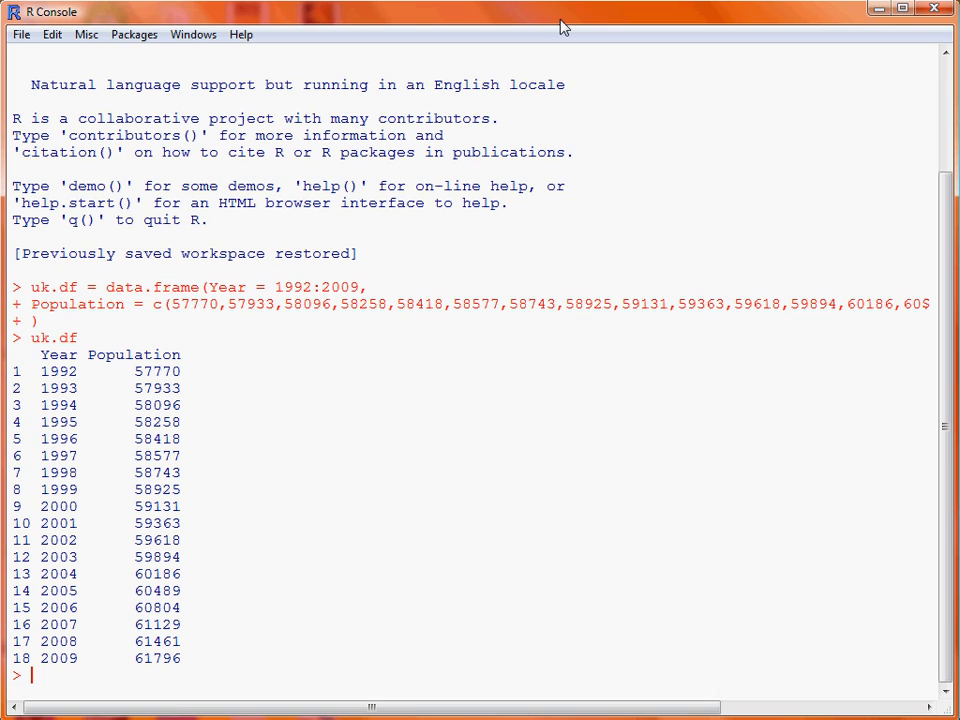
- Load the ggplot2 package with require(ggplot2)
{"action": "type", "text": "require"}
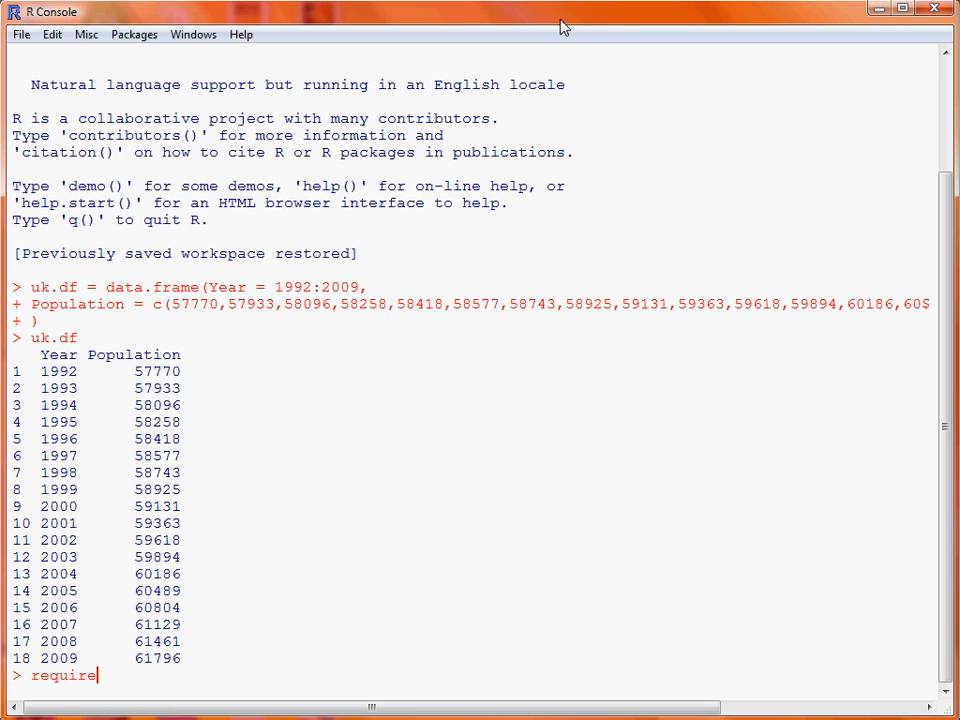
{"action": "type", "text": "(ggplot2)"}
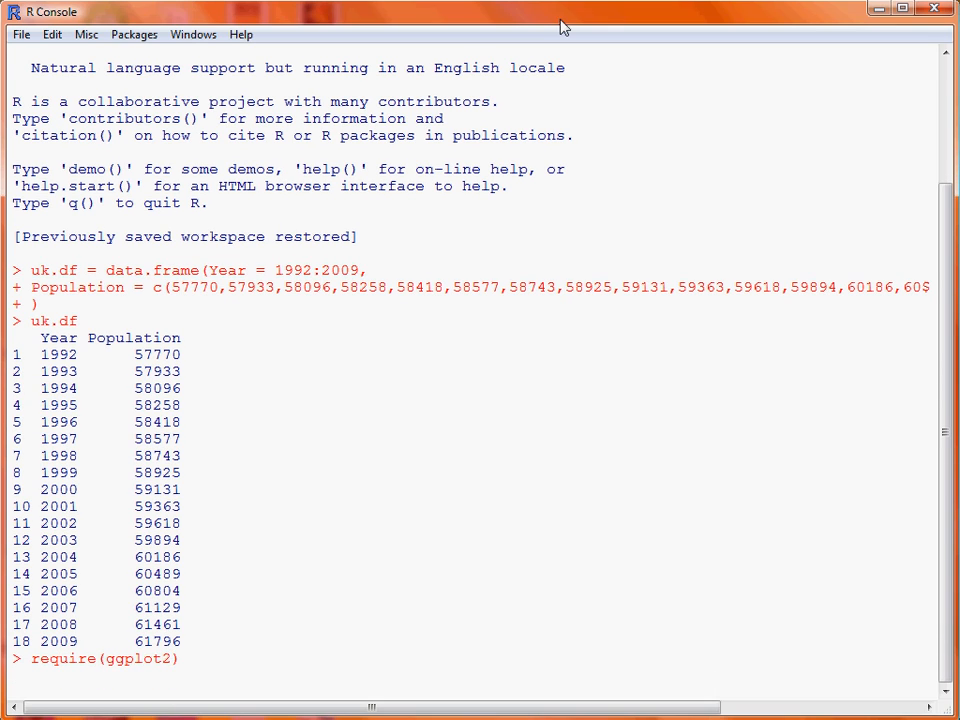
{"action": "key", "text": "Return"}
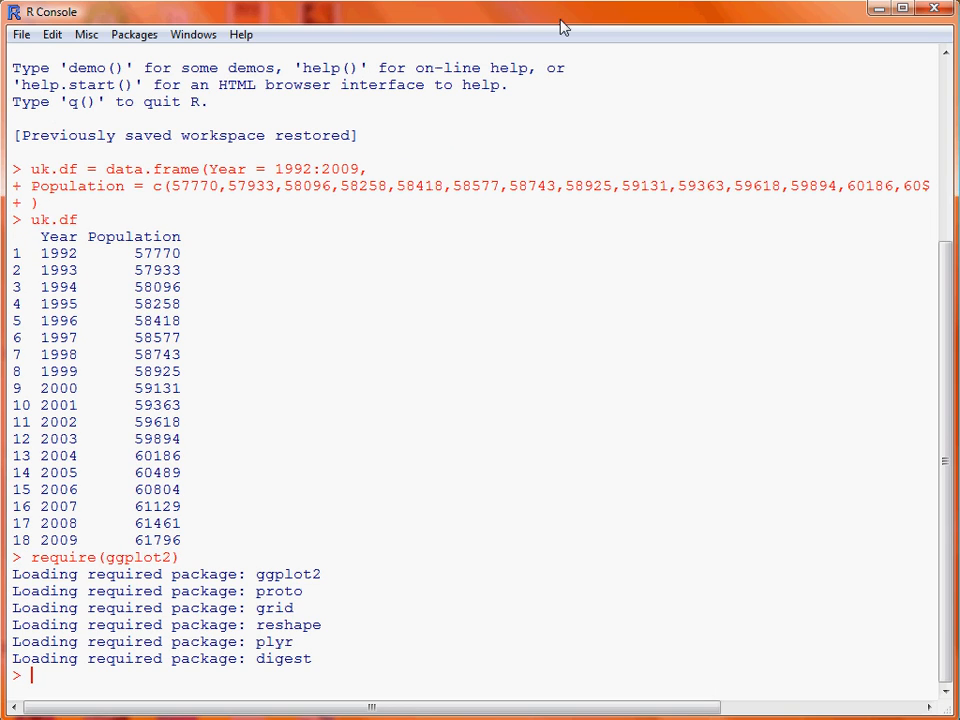
- Compose ggplot(uk.df, aes(Year, Population)) + geom_point() at the prompt
{"action": "type", "text": "ggplot("}
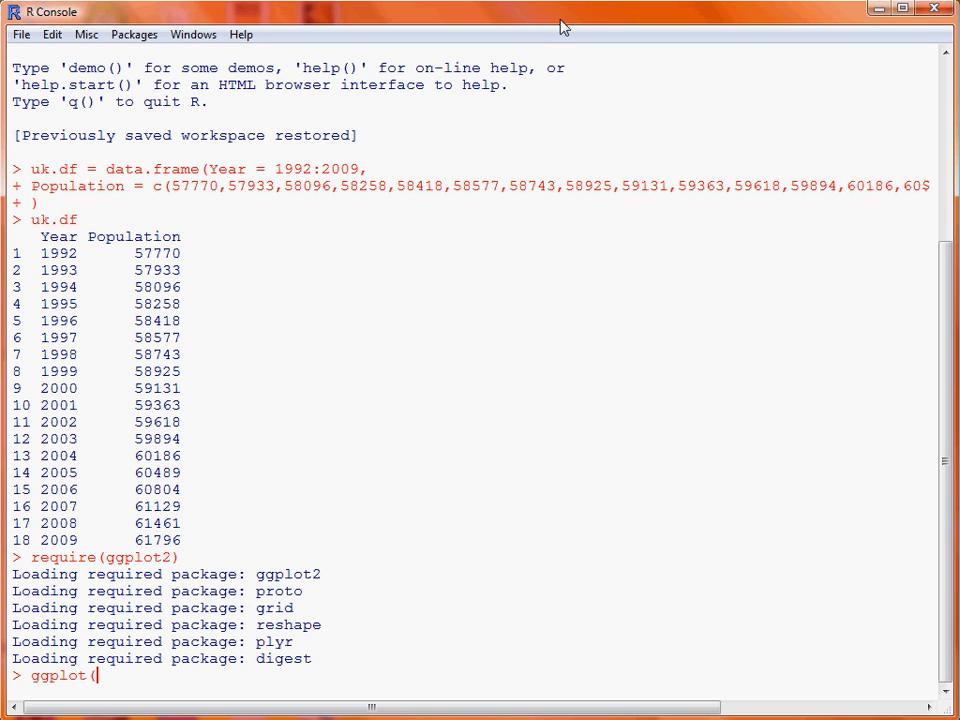
{"action": "type", "text": "uk.df,"}
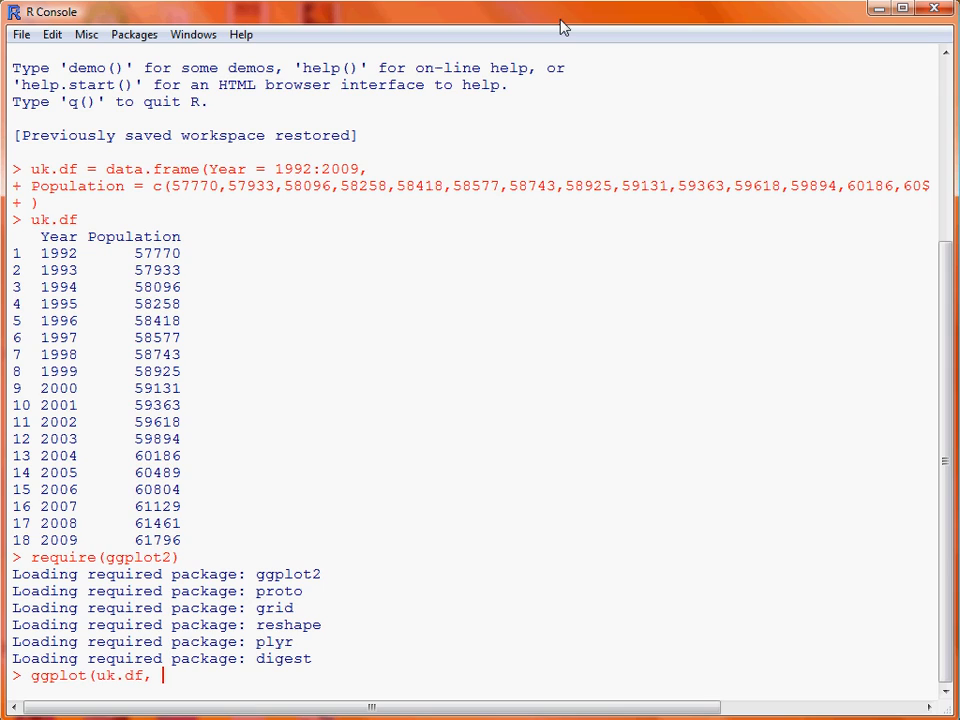
{"action": "type", "text": "aes())"}
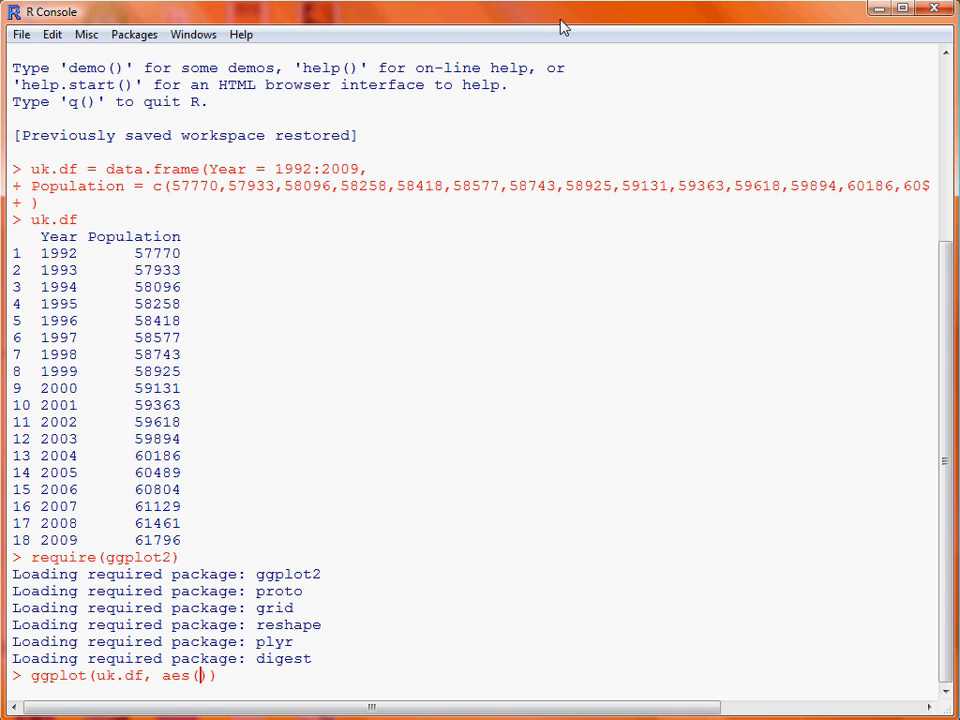
{"action": "type", "text": "Year, P"}
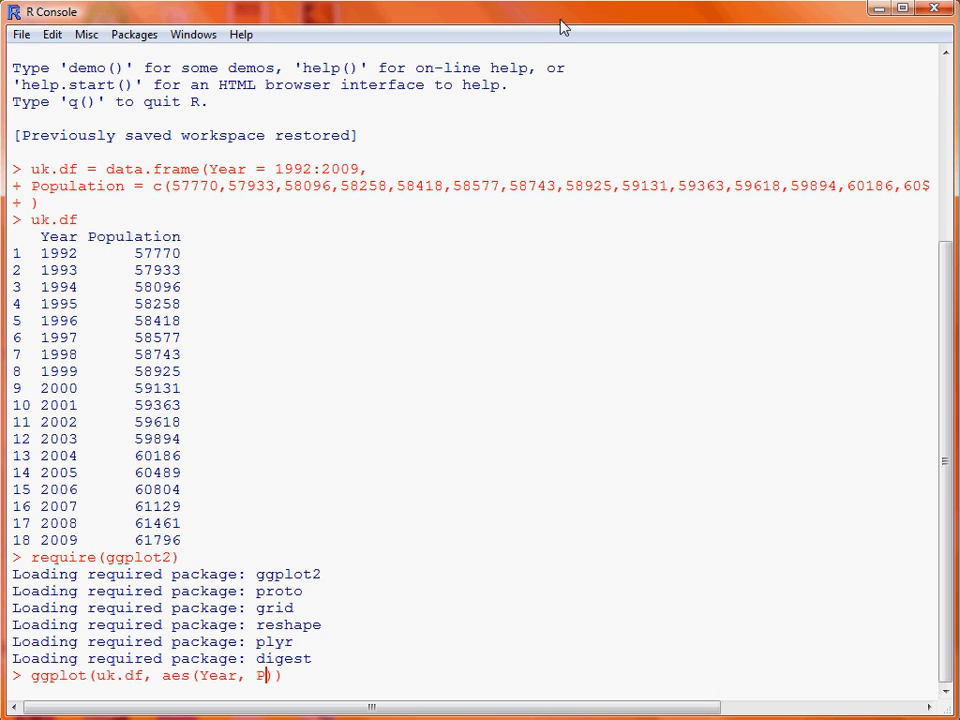
{"action": "type", "text": "opulation"}
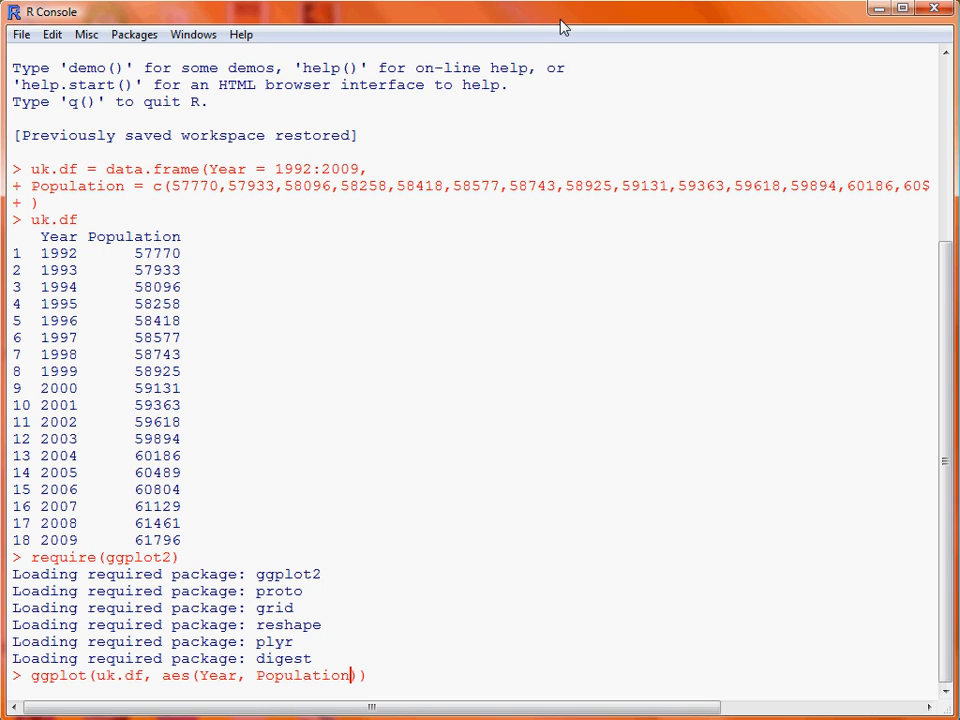
{"action": "type", "text": "+ ge"}
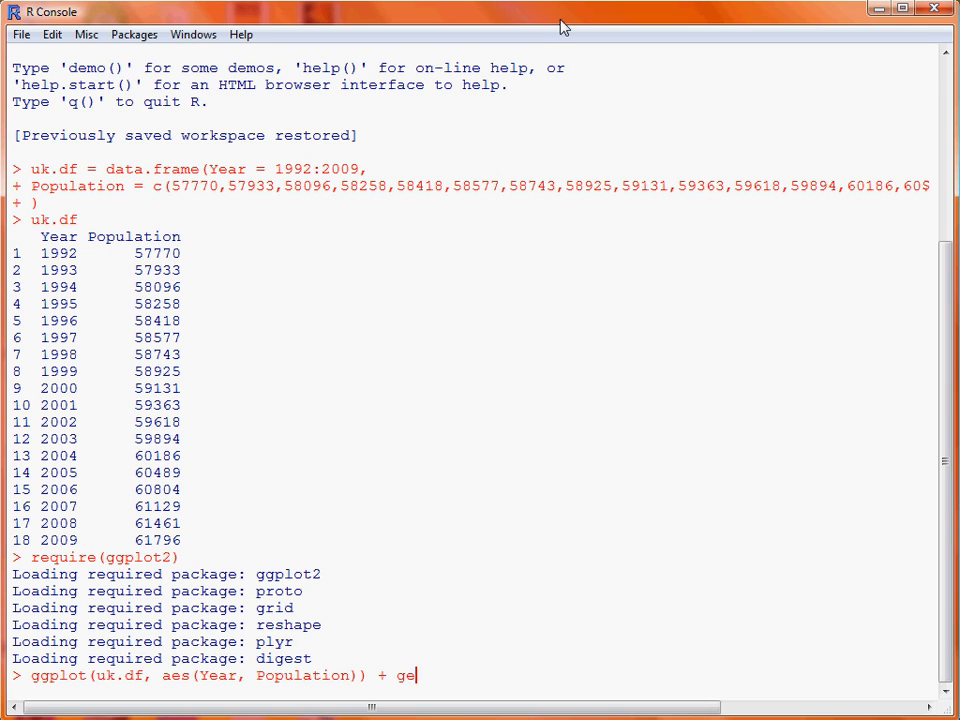
{"action": "type", "text": "om_point"}
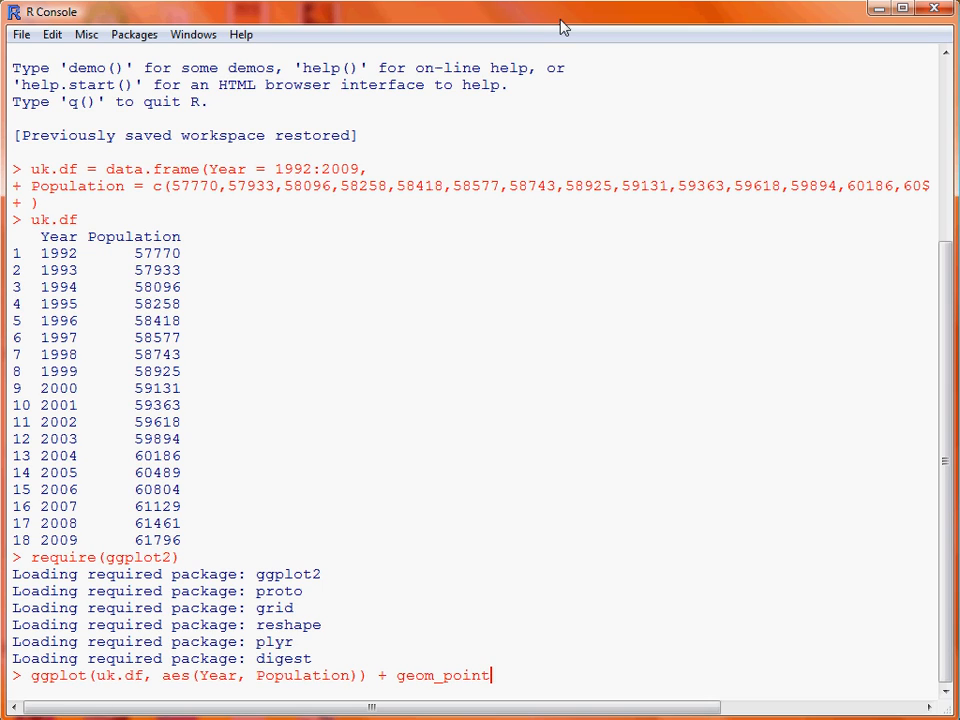
{"action": "type", "text": "()"}
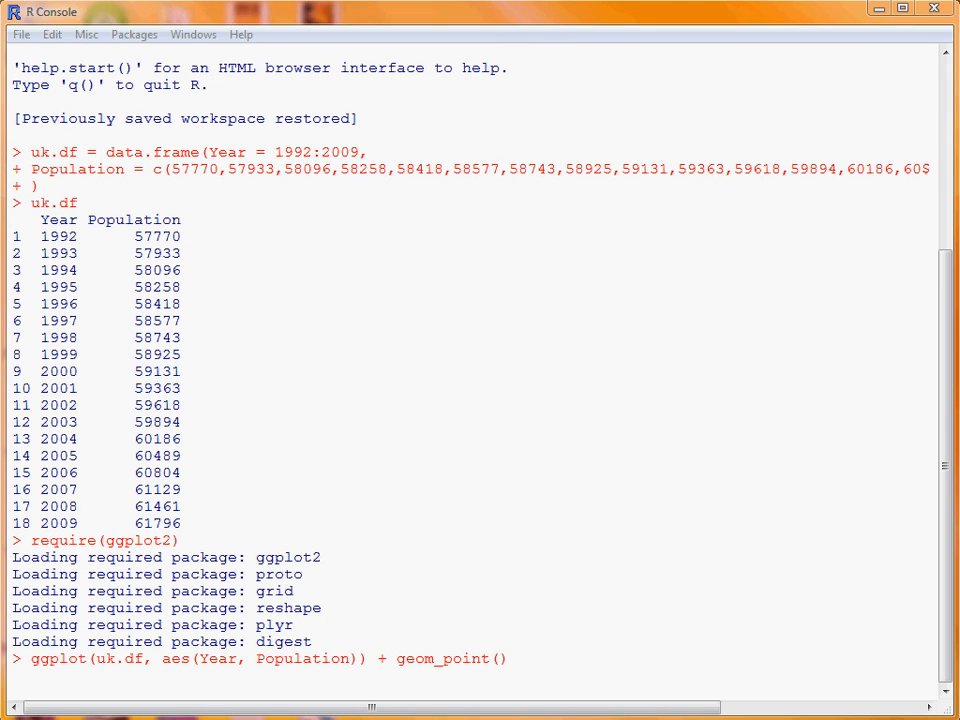
- Run the command to draw the Year versus Population scatter plot
{"action": "key", "text": "Return"}
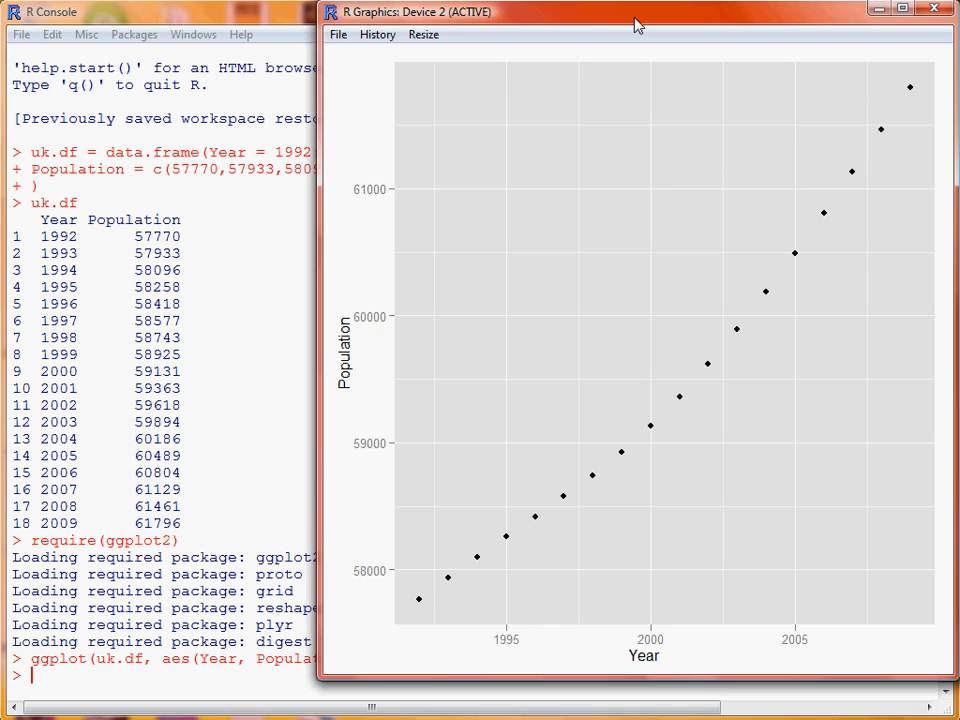
{"action": "mouse_move", "coordinate": [312, 656]}
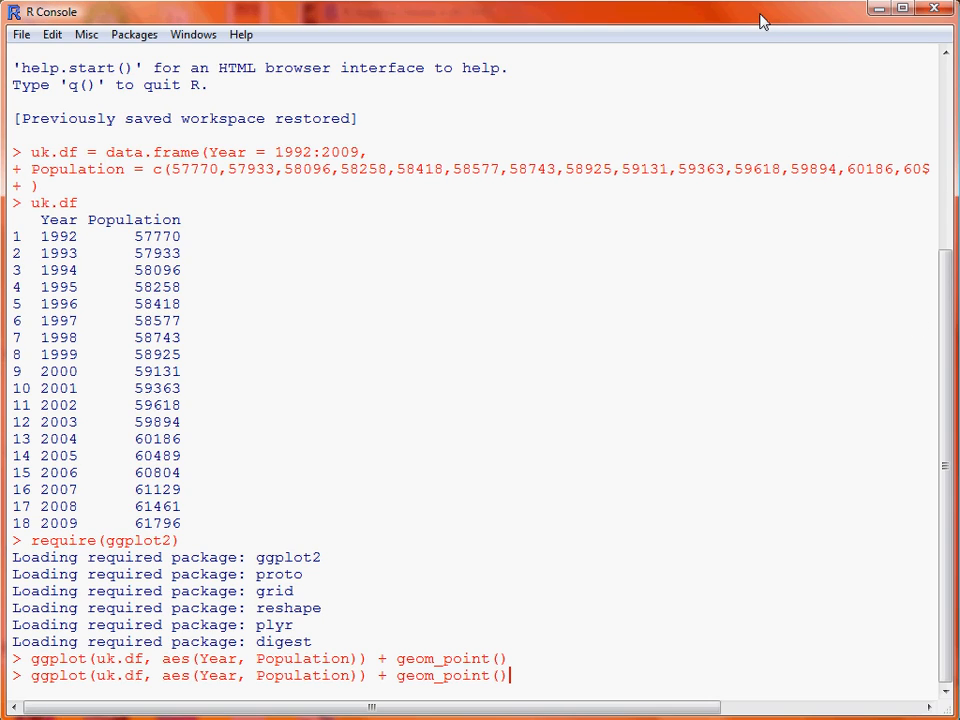
- Add xlab("Year") and ylab("Total Population (Thousands)") and redraw the plot
{"action": "type", "text": "+ xlab(\"Year\") + ylab(\"Total Population (Thousands)\")"}
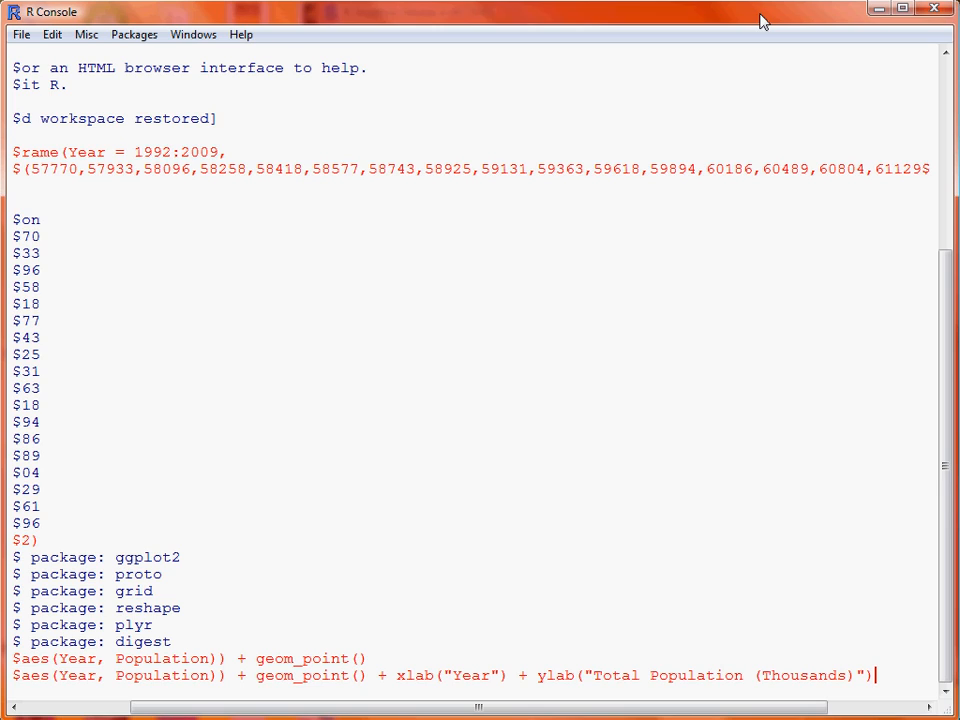
{"action": "key", "text": "Return"}
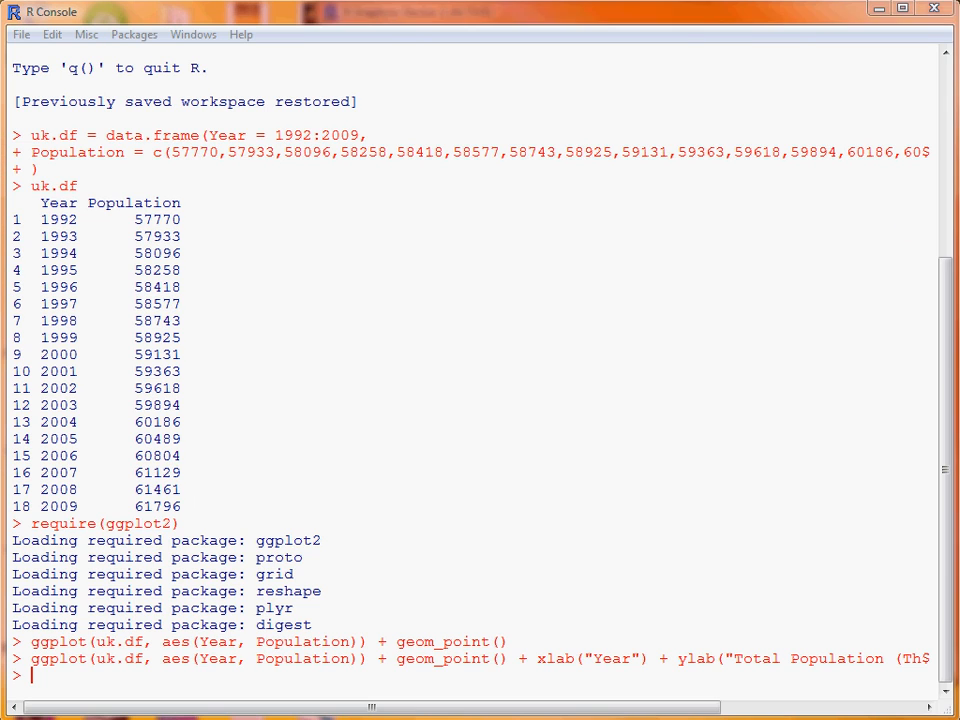
{"action": "key", "text": "Return"}
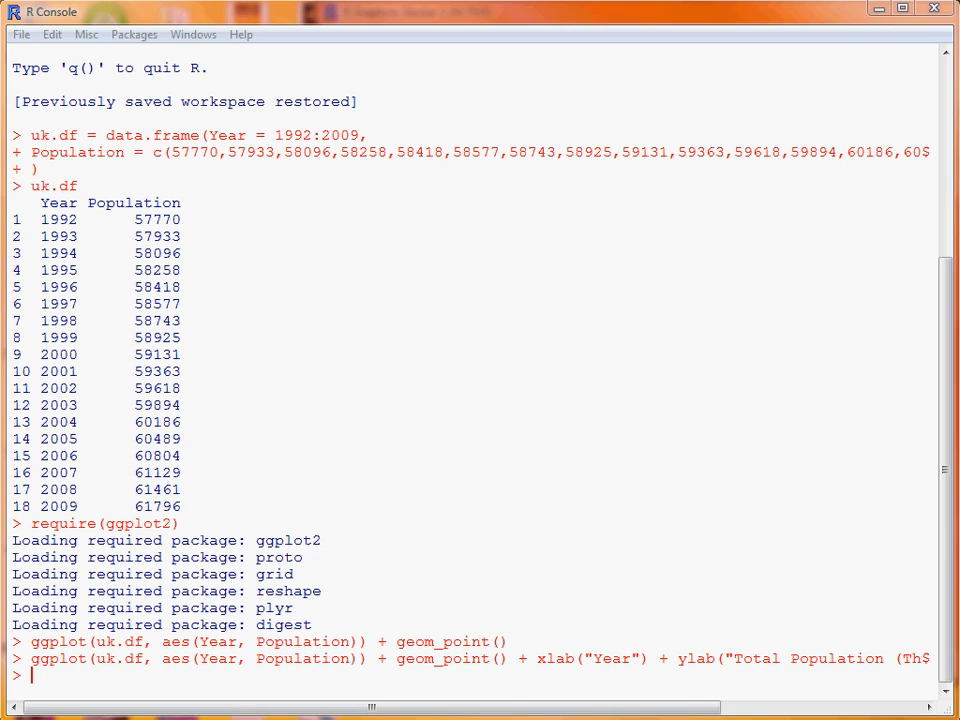
{"action": "mouse_move", "coordinate": [894, 212]}
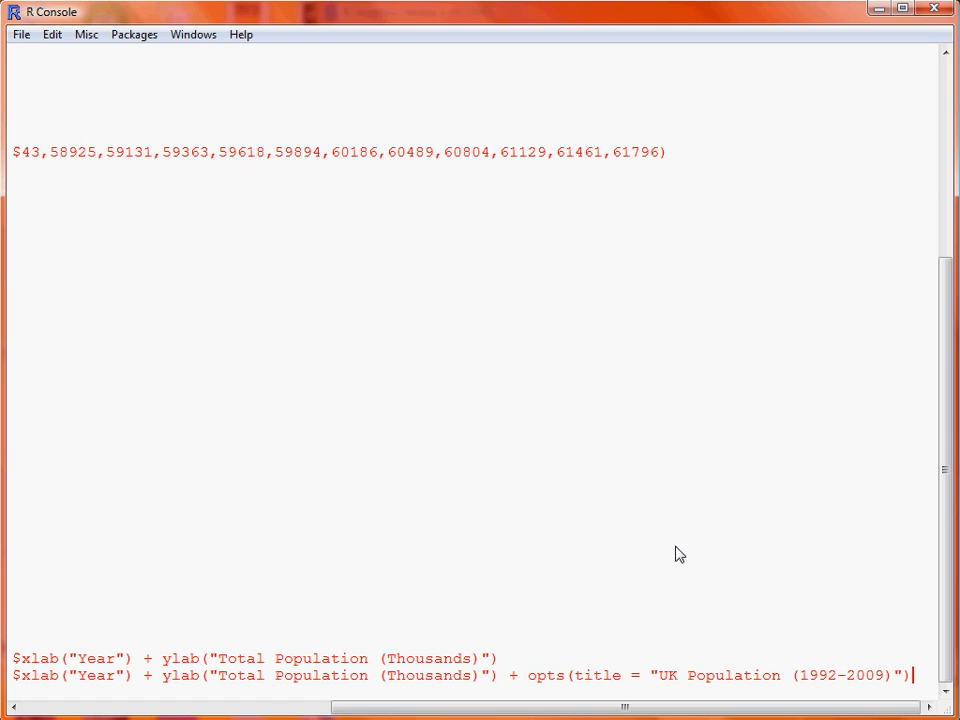
{"action": "mouse_move", "coordinate": [552, 696]}
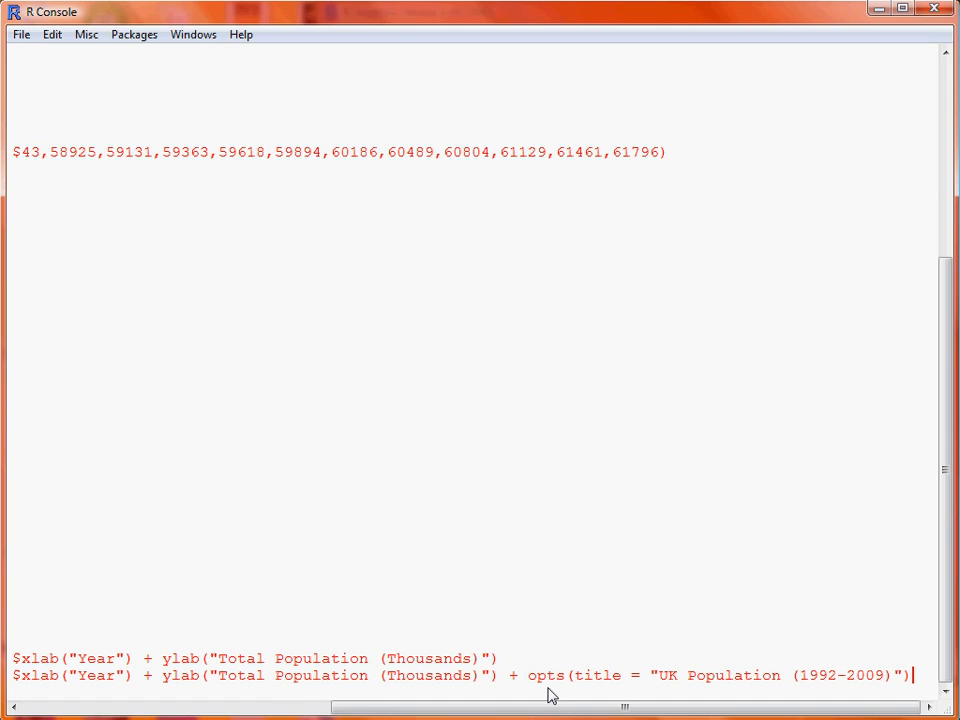
{"action": "mouse_move", "coordinate": [616, 690]}
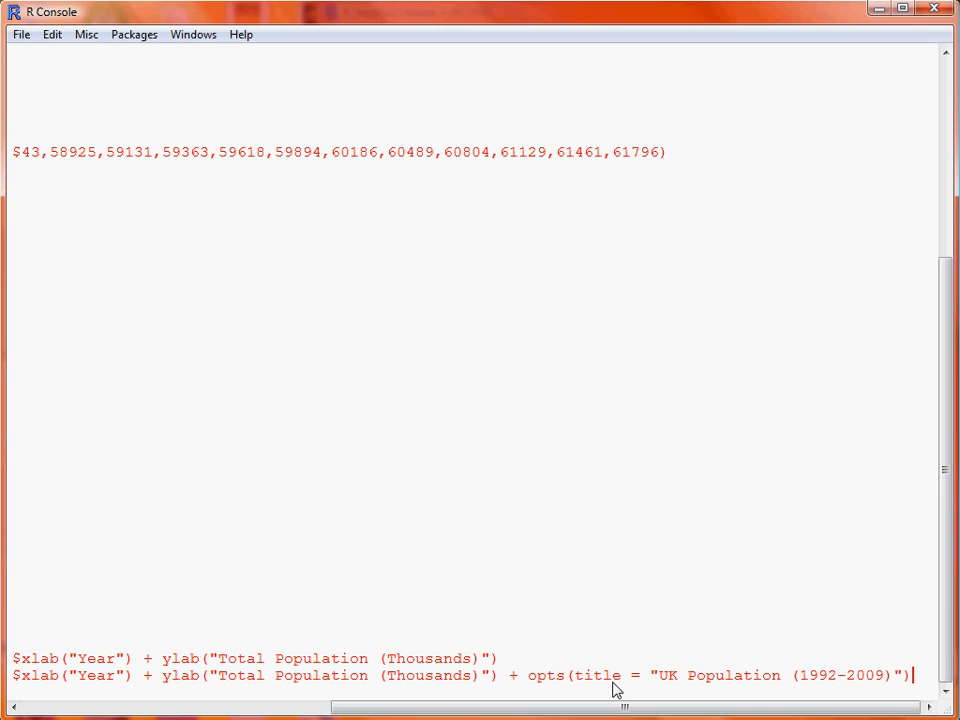
{"action": "mouse_move", "coordinate": [788, 476]}
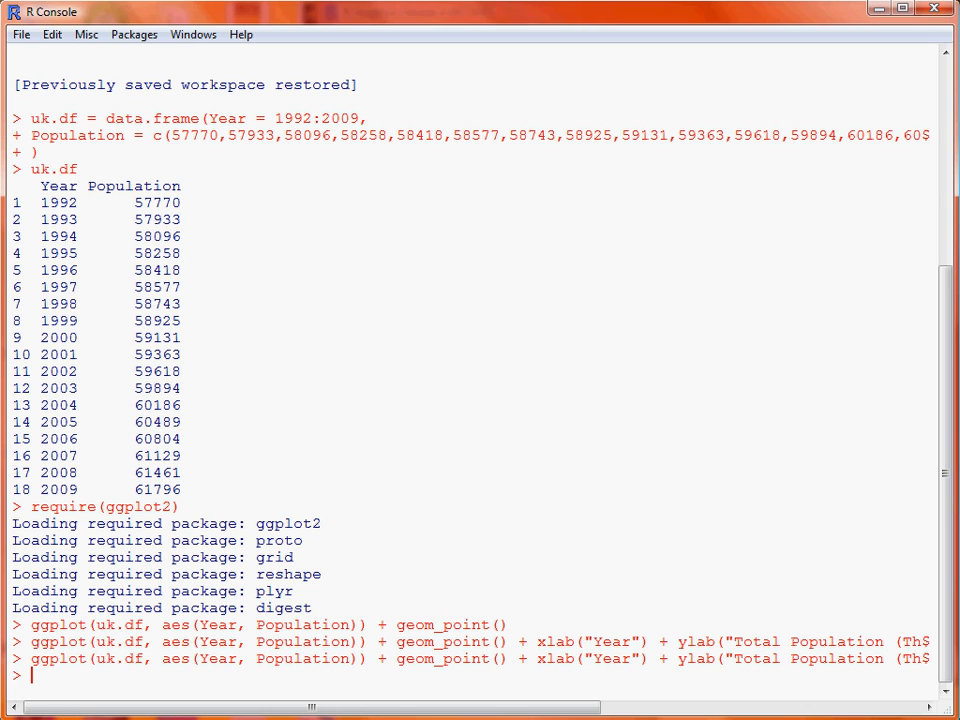
- Redraw the plot with opts(title = "UK Population (1992-2009)") appended
{"action": "key", "text": "Return"}
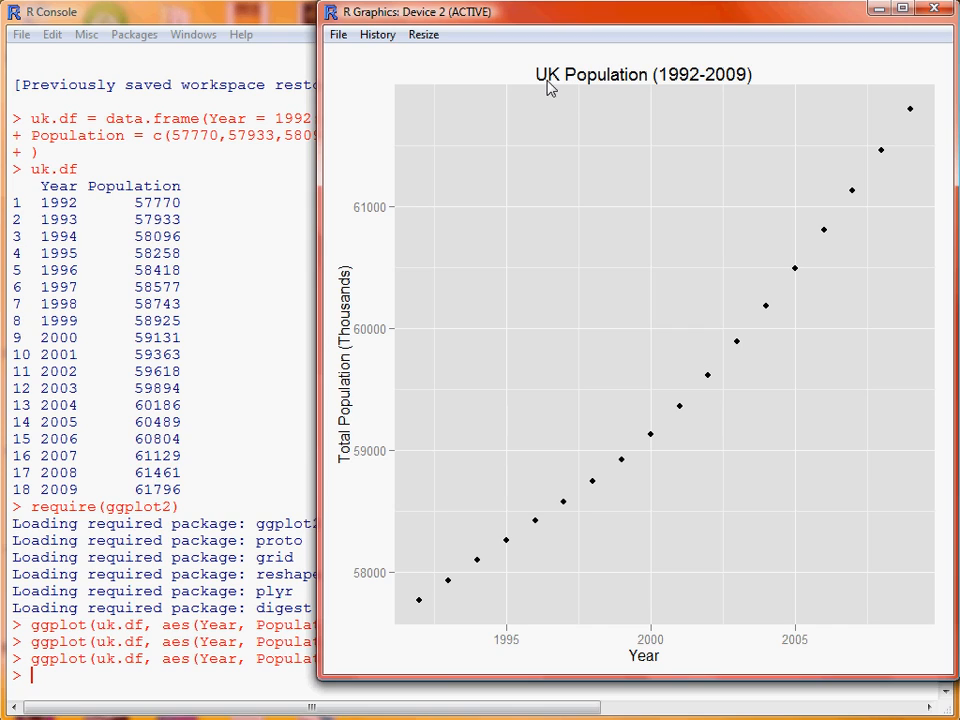
{"action": "mouse_move", "coordinate": [740, 92]}
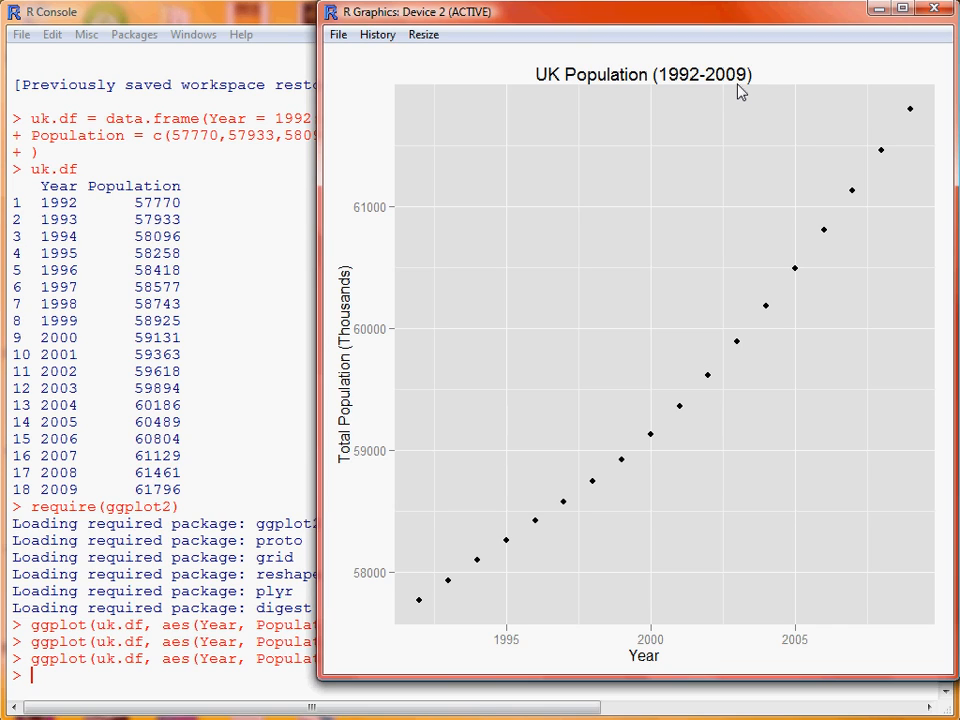
{"action": "mouse_move", "coordinate": [888, 674]}
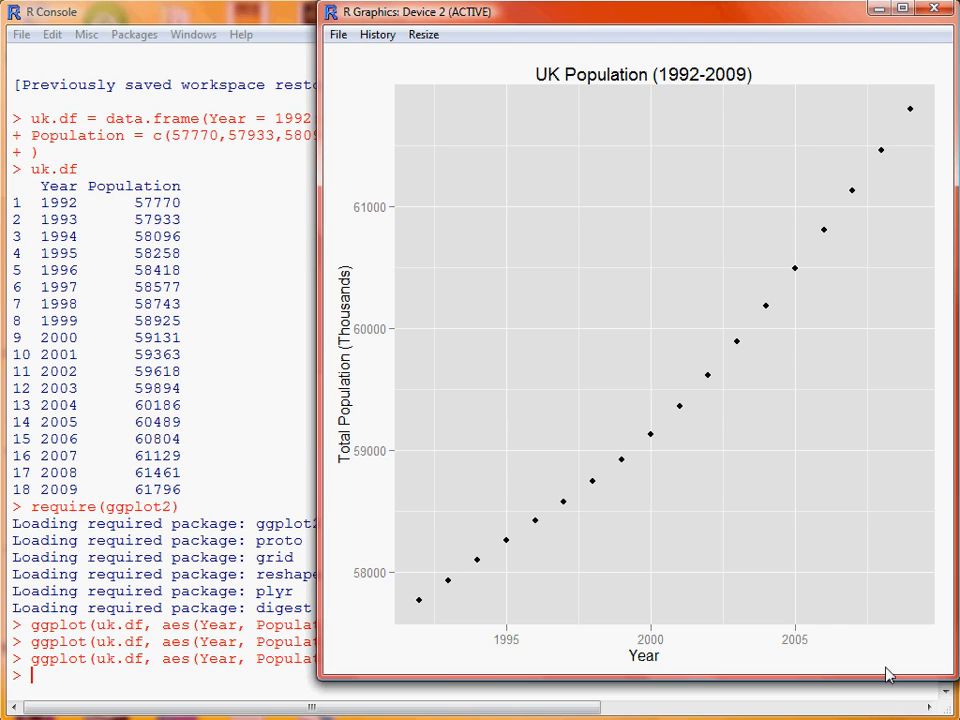
{"action": "mouse_move", "coordinate": [892, 648]}
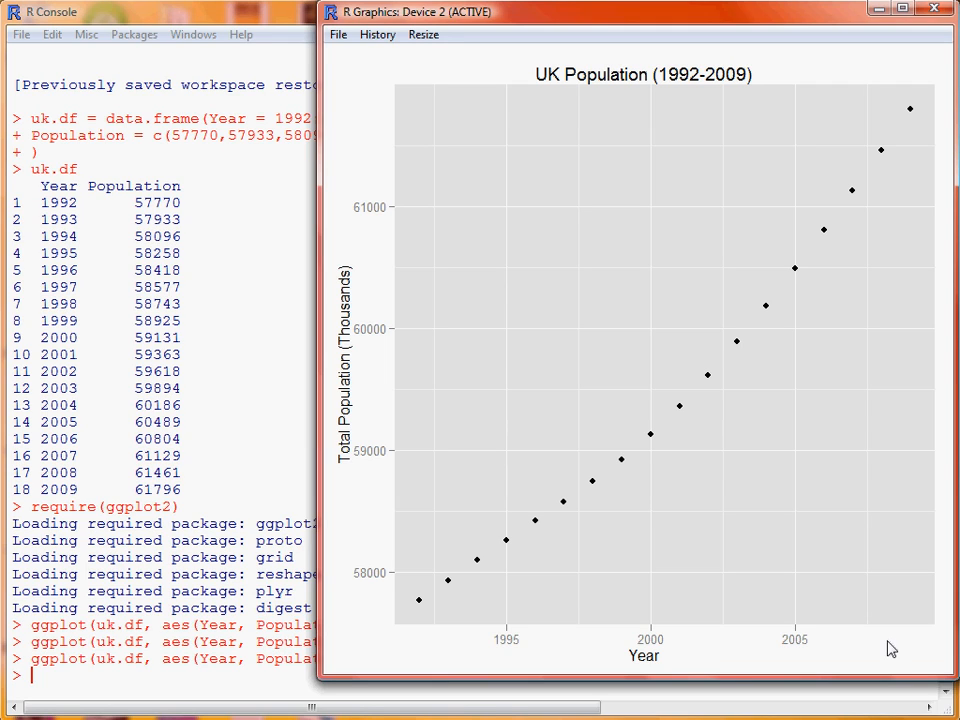